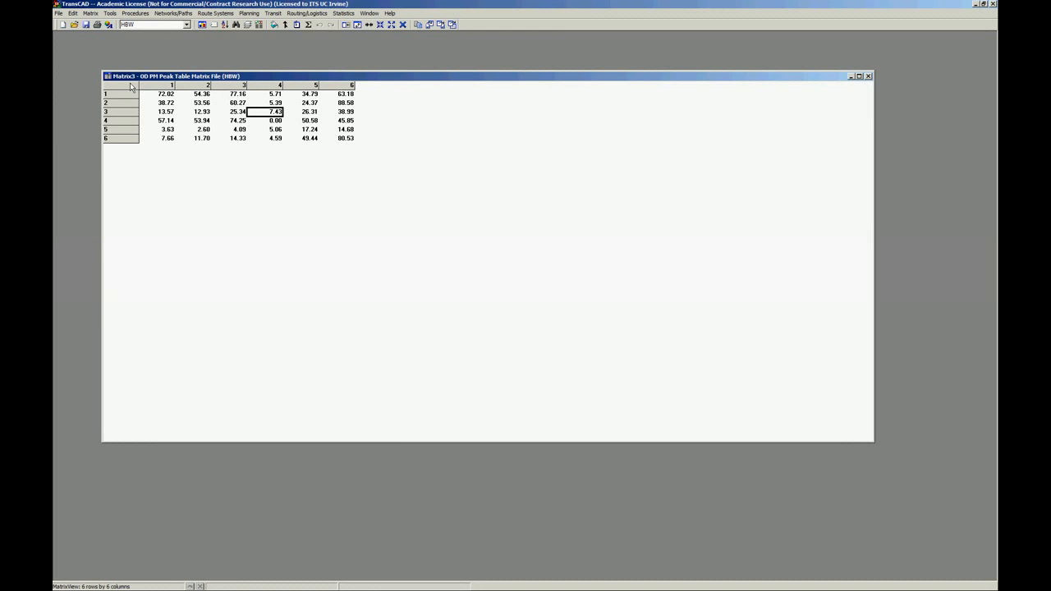
pyautogui.moveTo(170, 125)
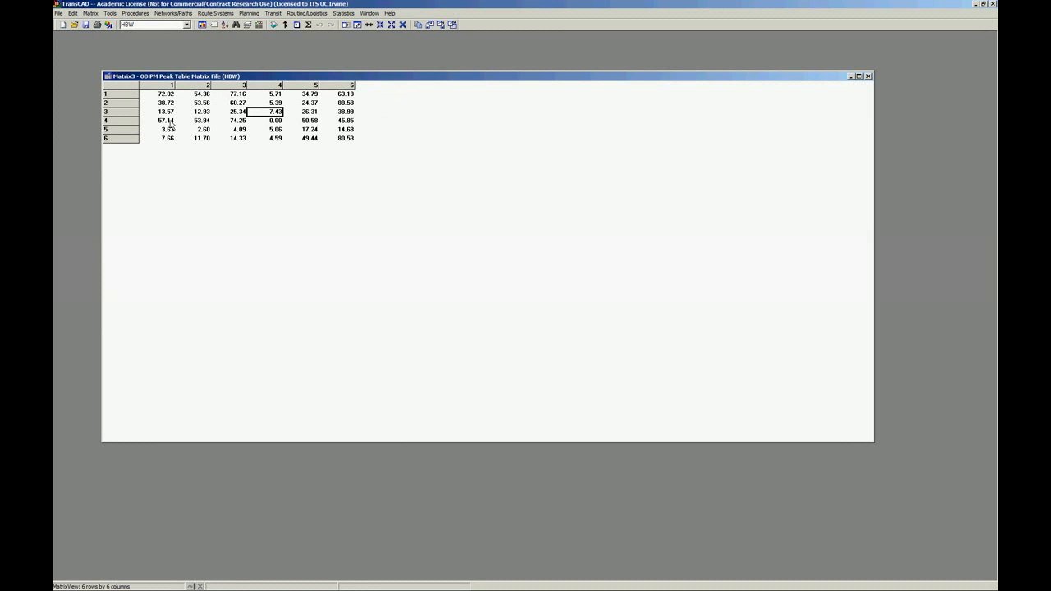
# - Export all three matrices (HBW, HBO, NHB) as cell records with a field per matrix
pyautogui.click(91, 13)
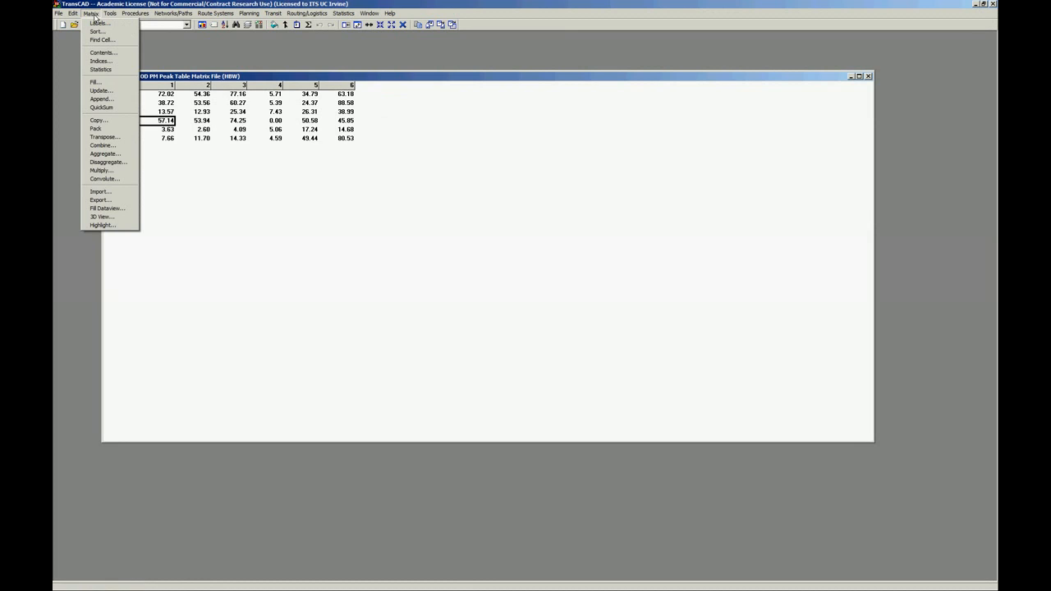
pyautogui.click(101, 199)
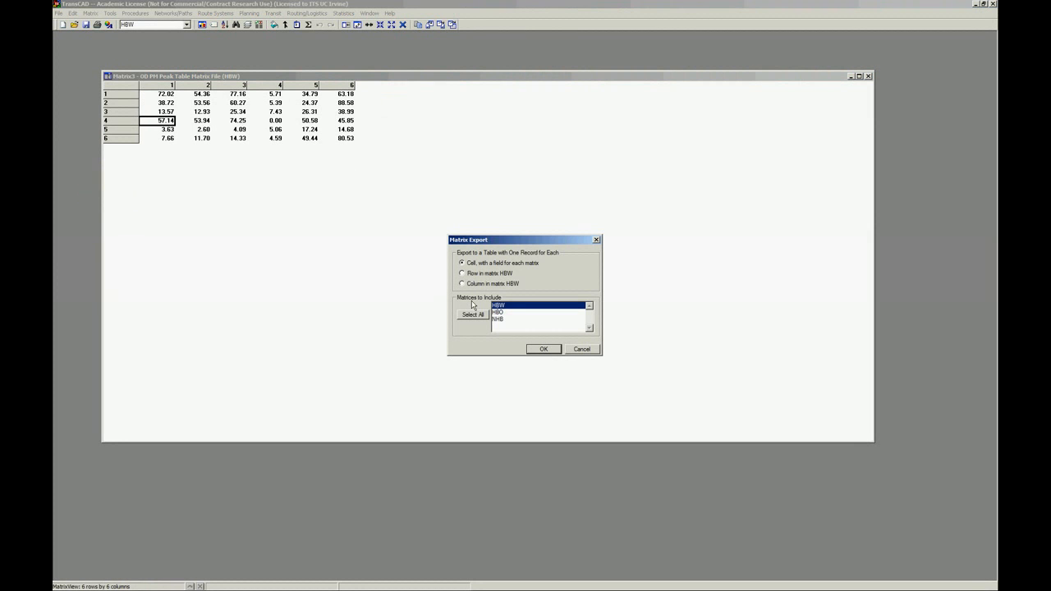
pyautogui.click(473, 314)
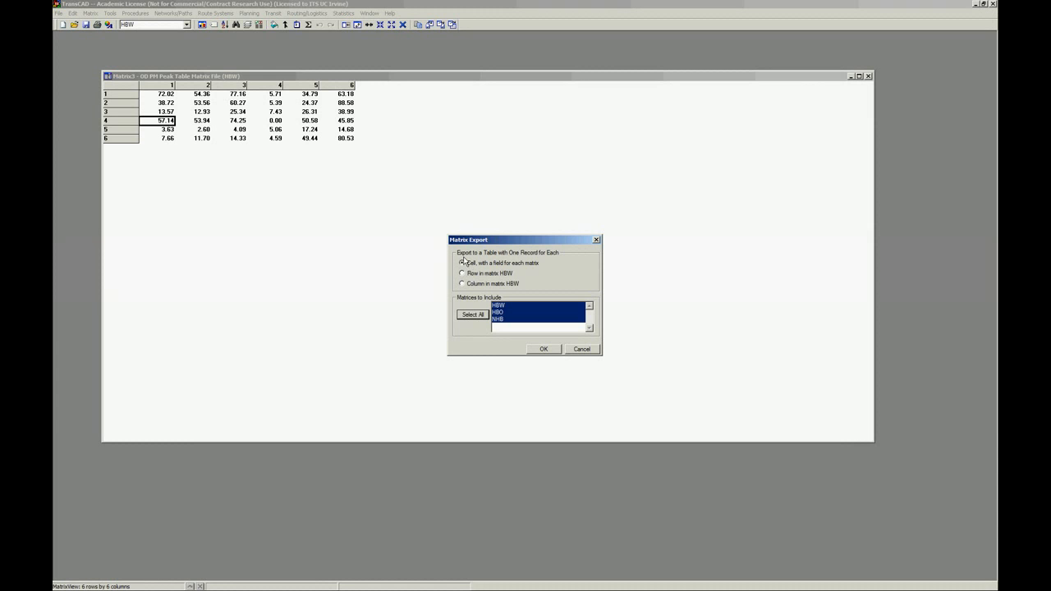
pyautogui.click(462, 263)
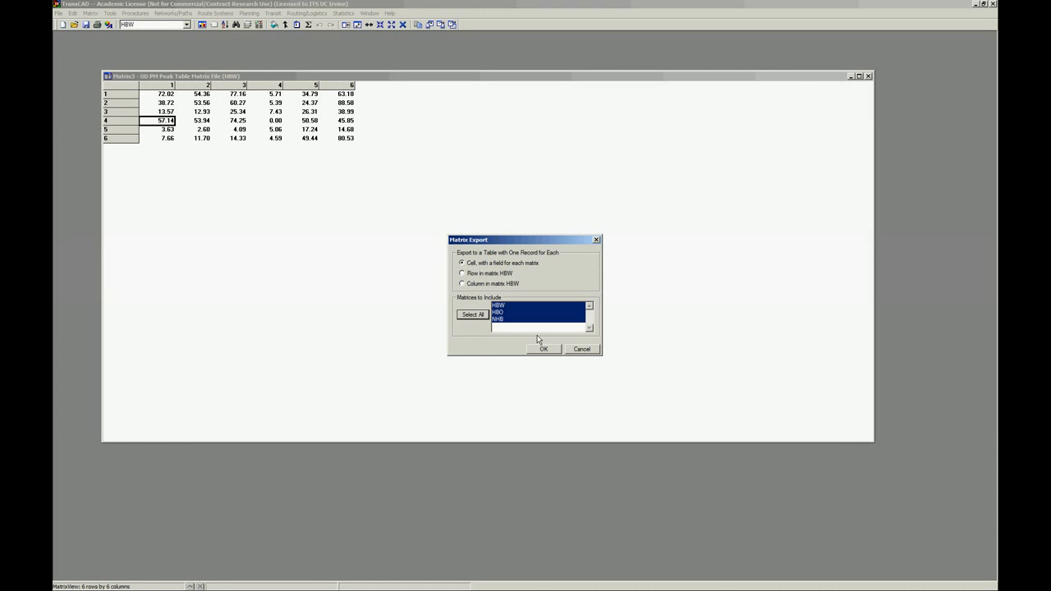
pyautogui.click(542, 349)
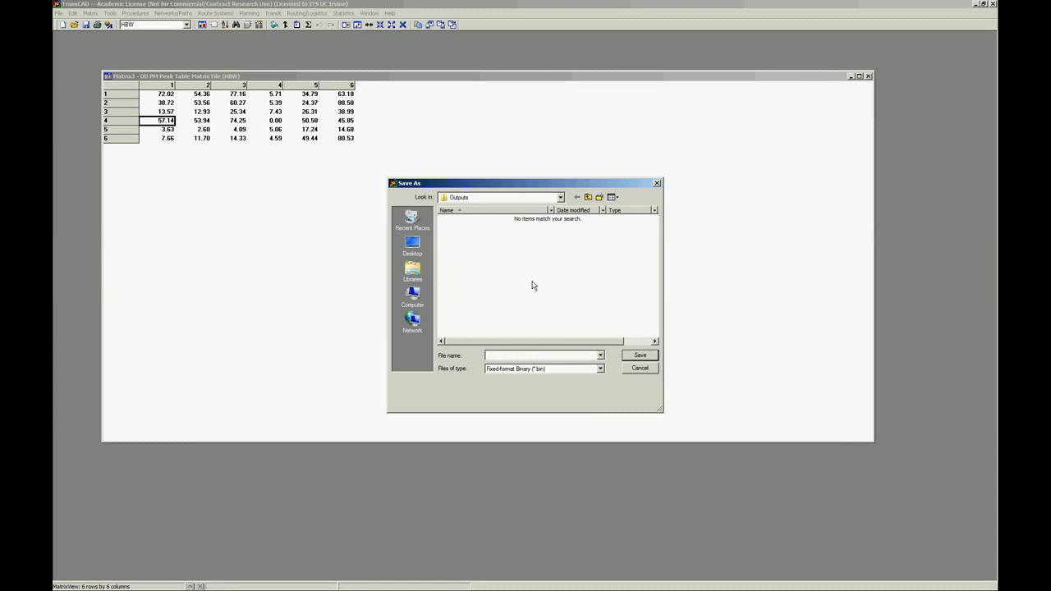
# - Save the exported table in dBASE format as DUMB.DBF in the Outputs folder
pyautogui.click(600, 367)
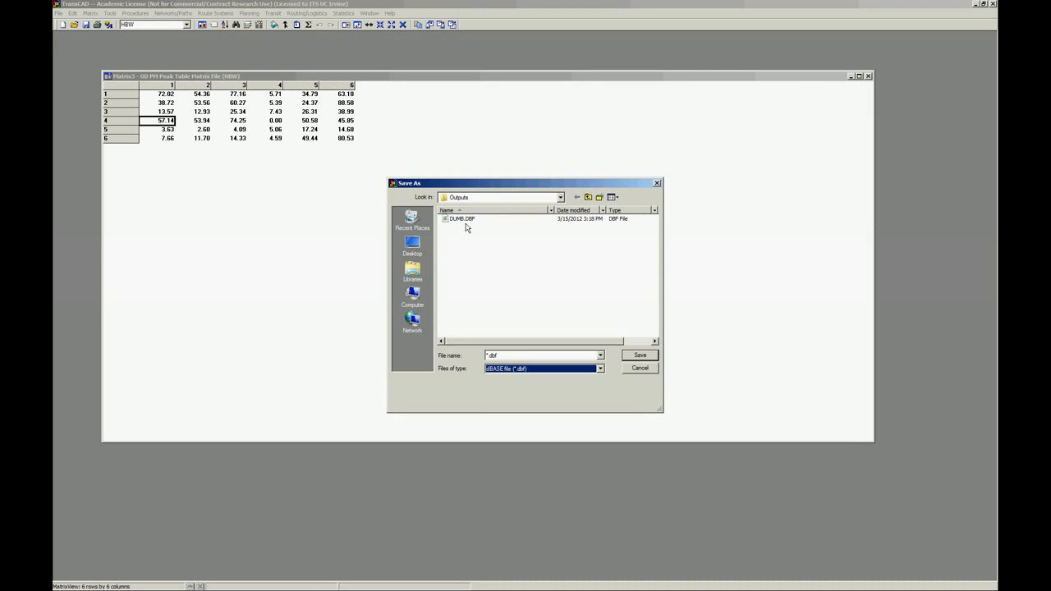
pyautogui.click(461, 218)
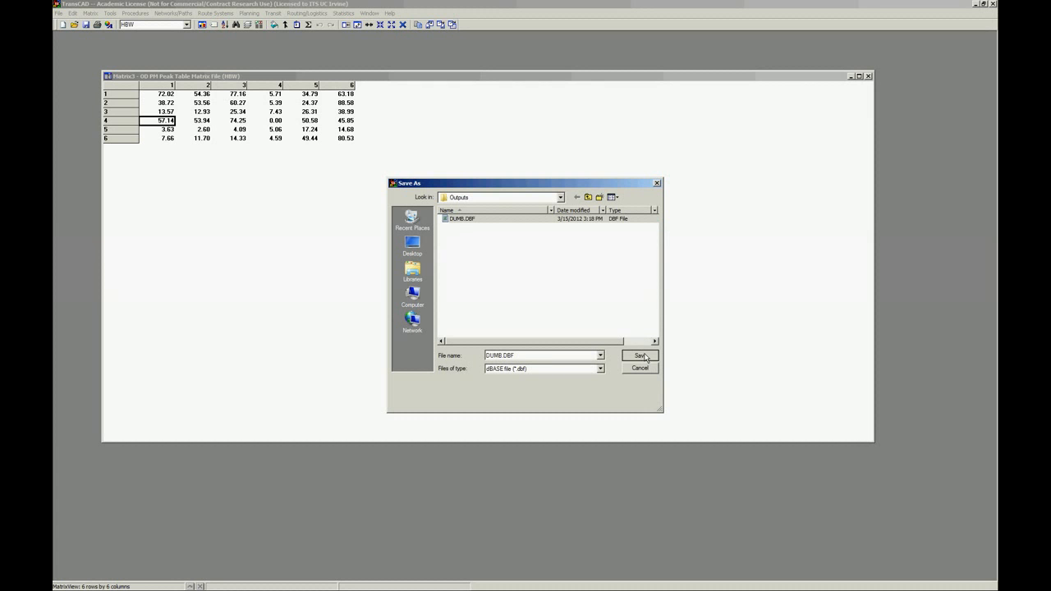
pyautogui.click(640, 356)
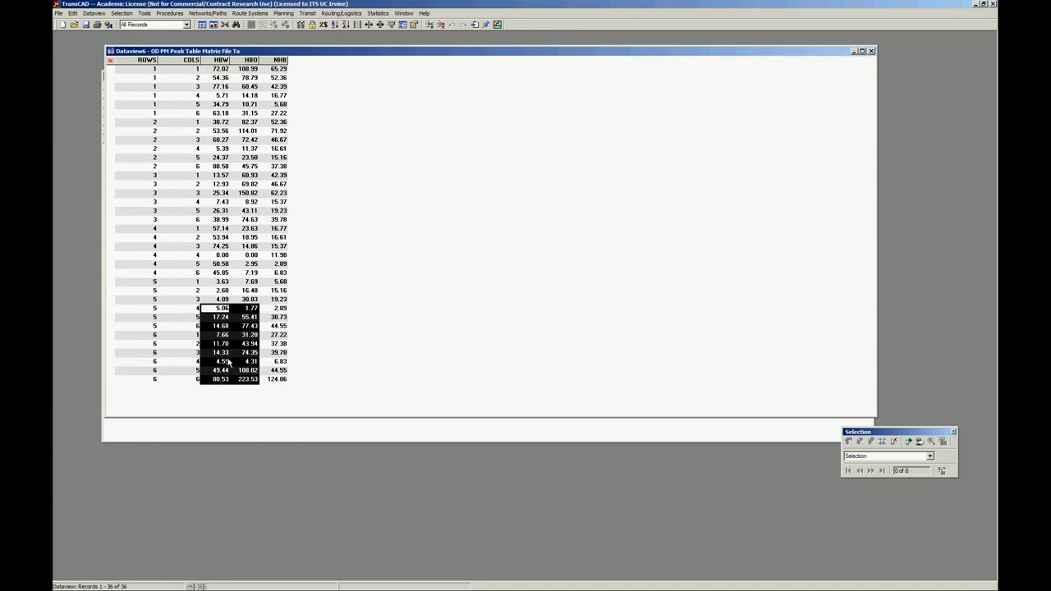
# - Add 2 records with ROWS/COLS values 7 and 8, leaving HBW, HBO and NHB empty
pyautogui.click(73, 13)
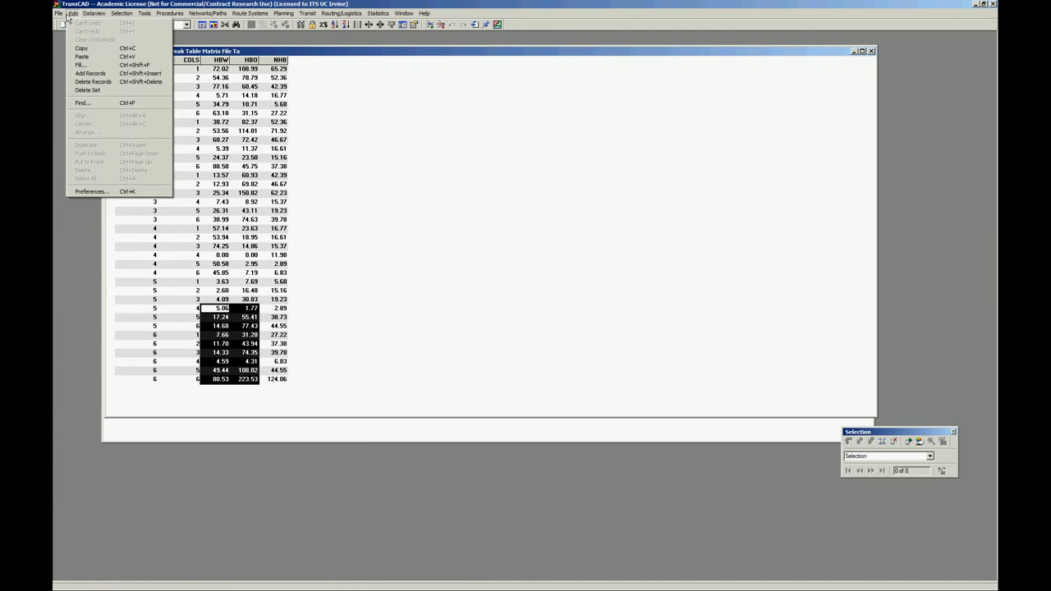
pyautogui.click(91, 73)
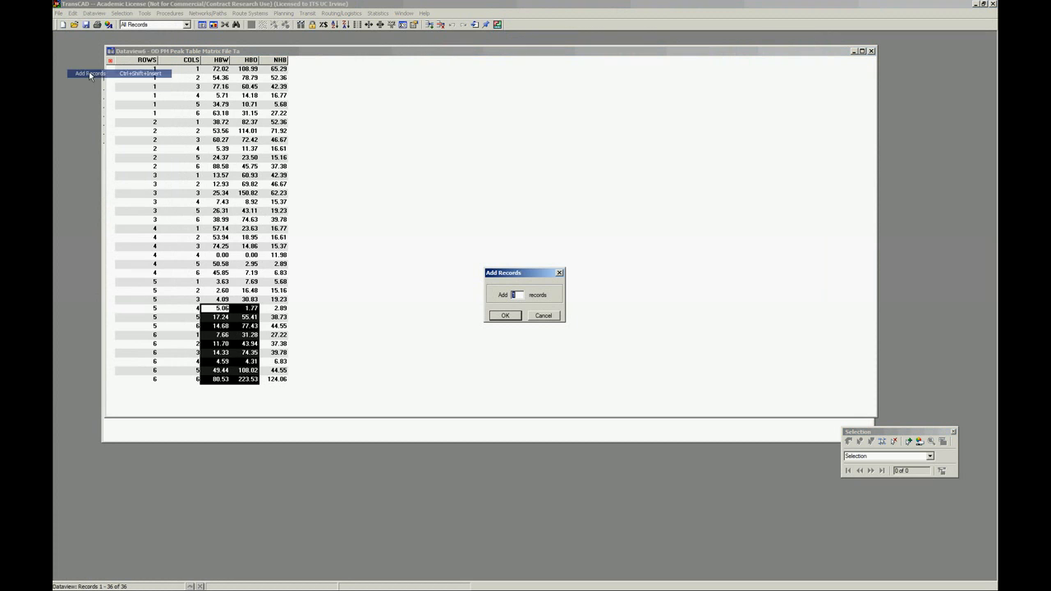
pyautogui.moveTo(533, 314)
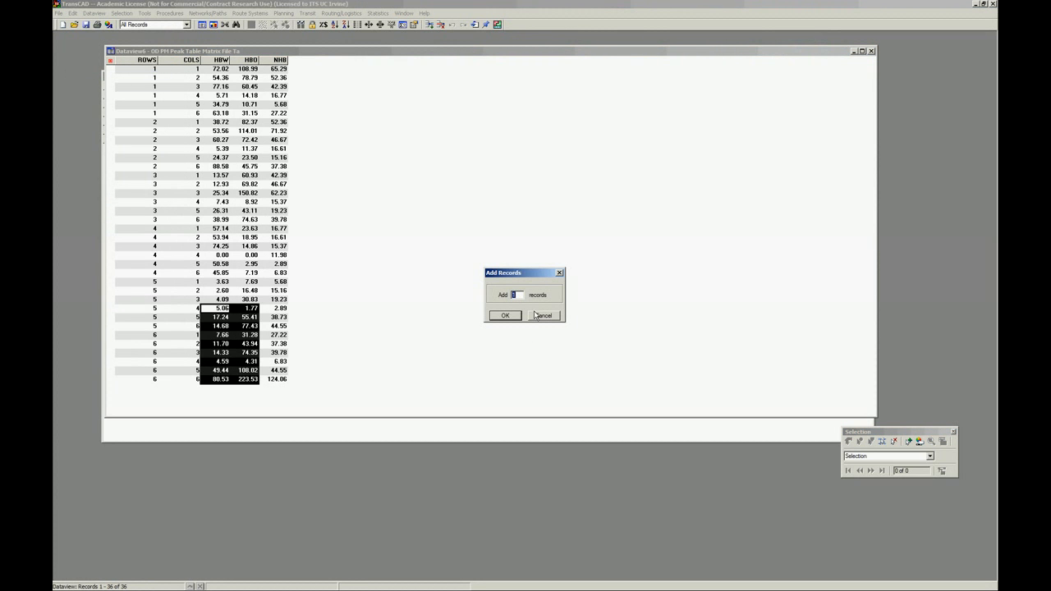
pyautogui.click(505, 315)
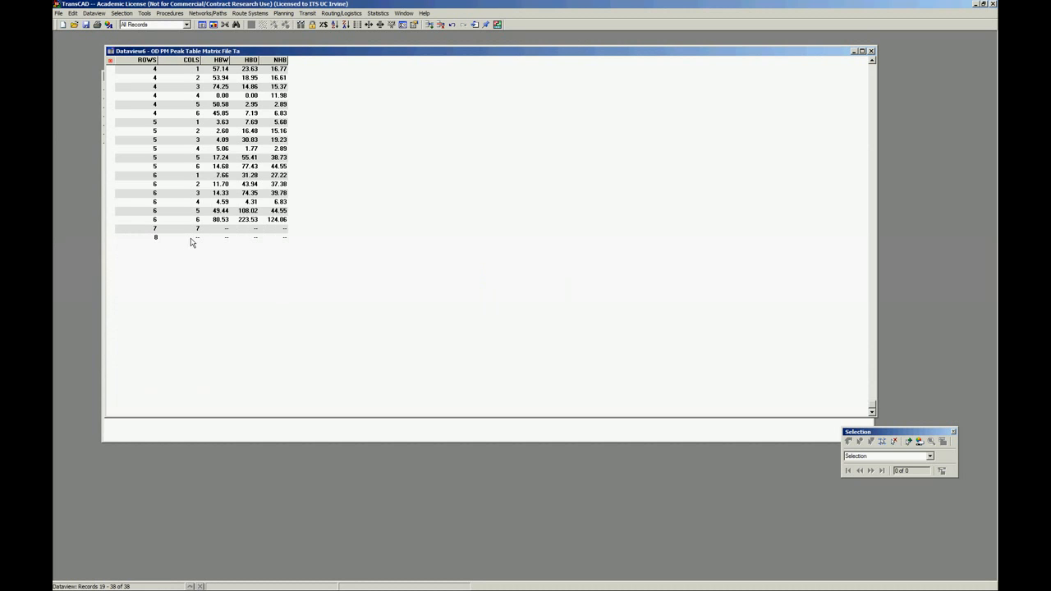
pyautogui.click(277, 193)
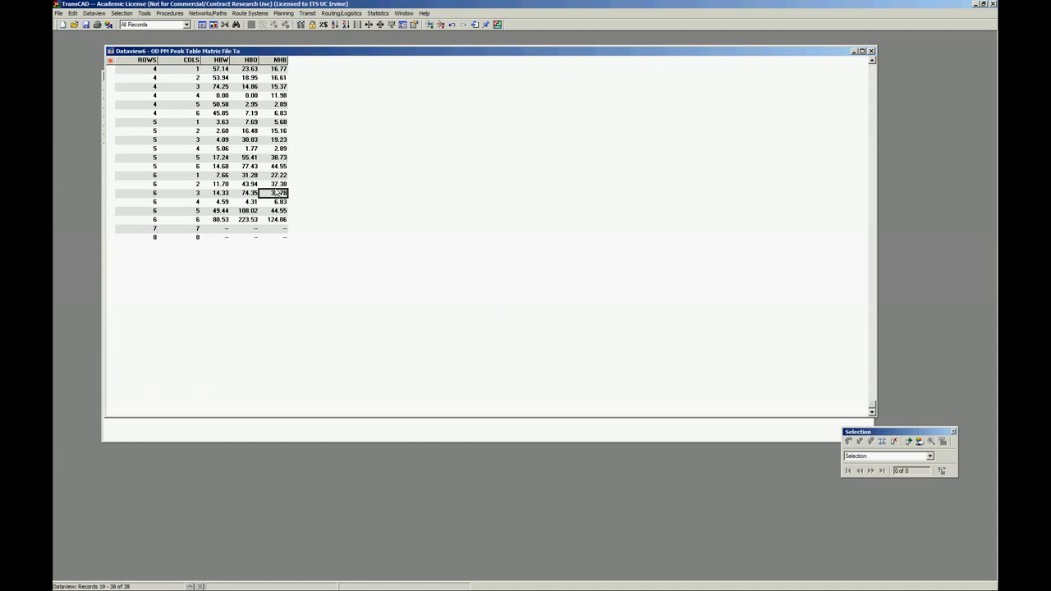
pyautogui.click(94, 13)
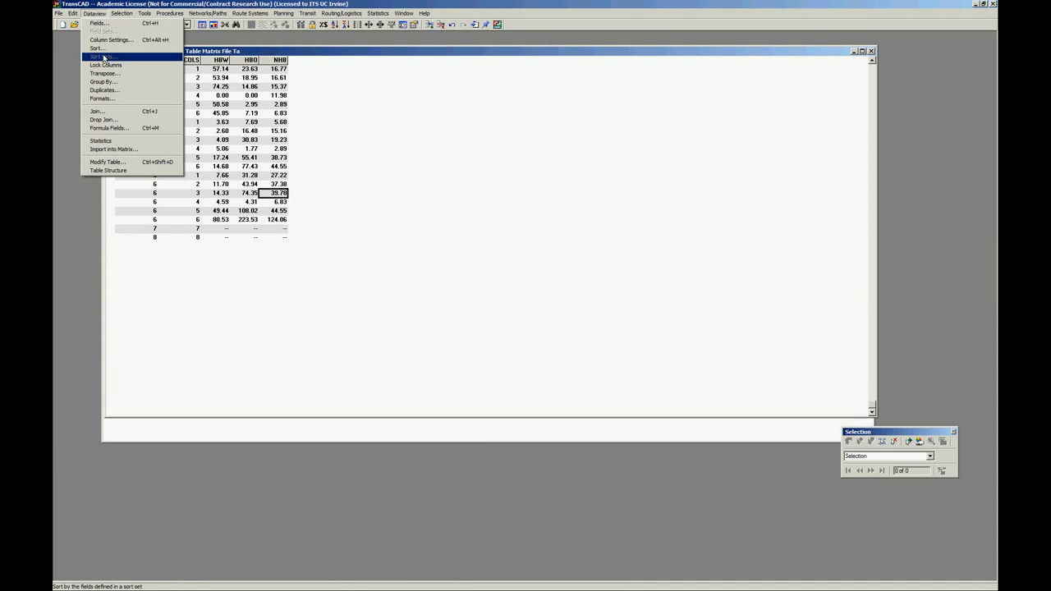
# - Import the dataview into a matrix by cell, with ROWS/COLS IDs and HBW, HBO, NHB matrices
pyautogui.click(113, 148)
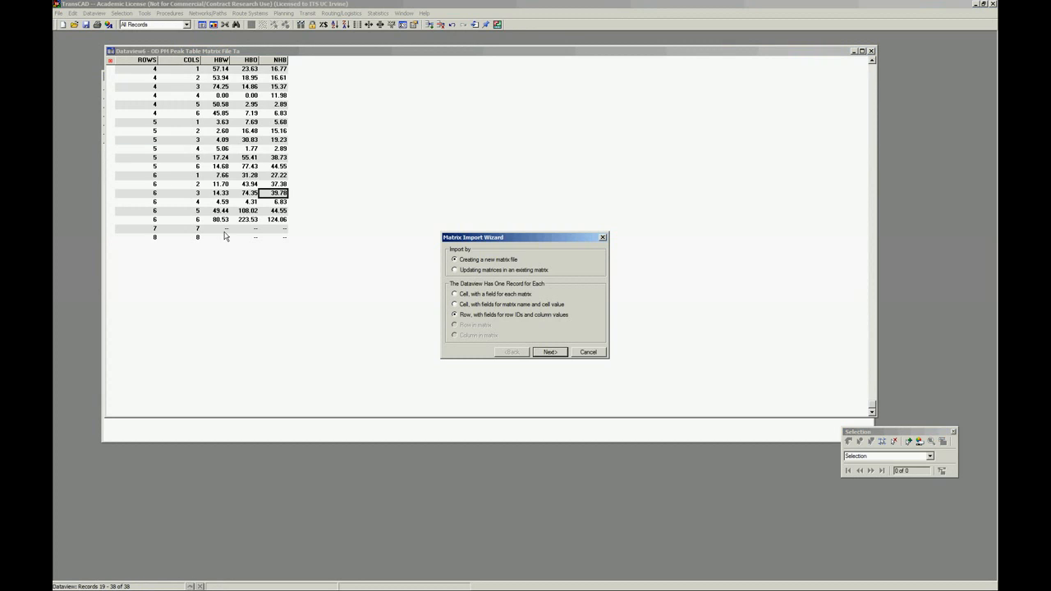
pyautogui.click(454, 294)
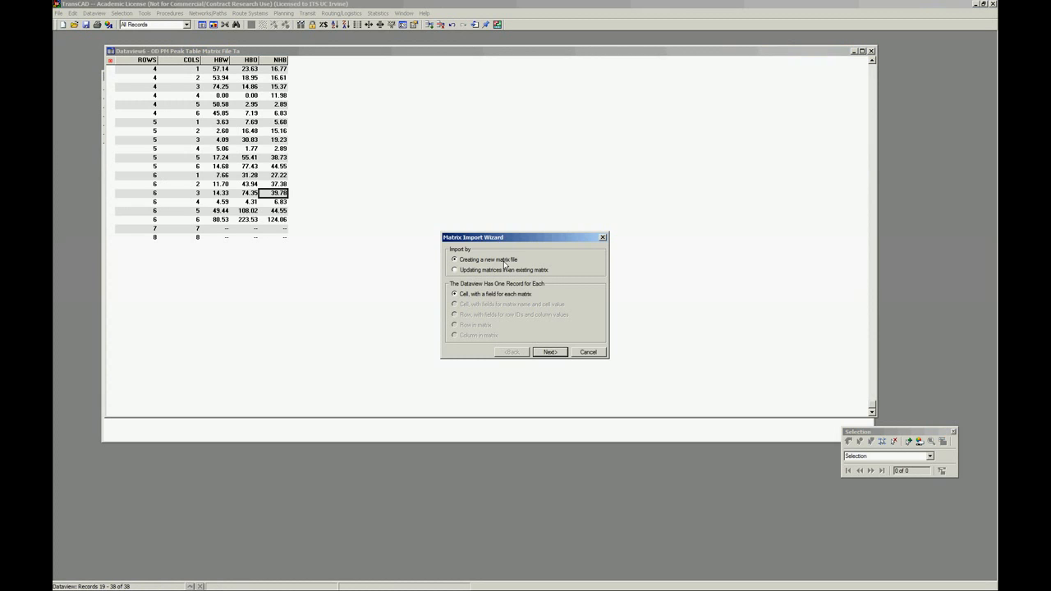
pyautogui.moveTo(540, 335)
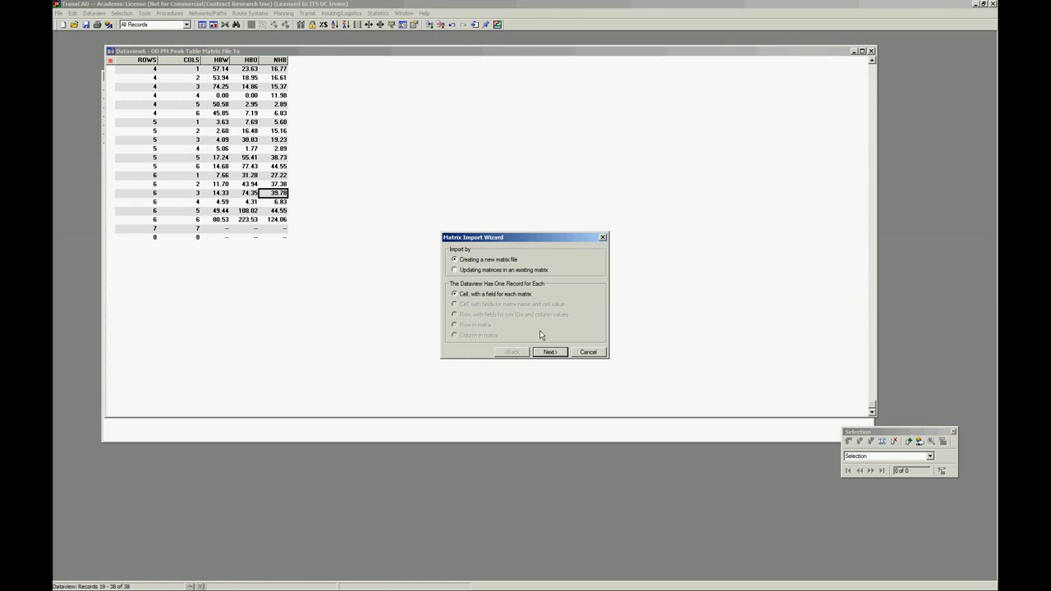
pyautogui.click(549, 352)
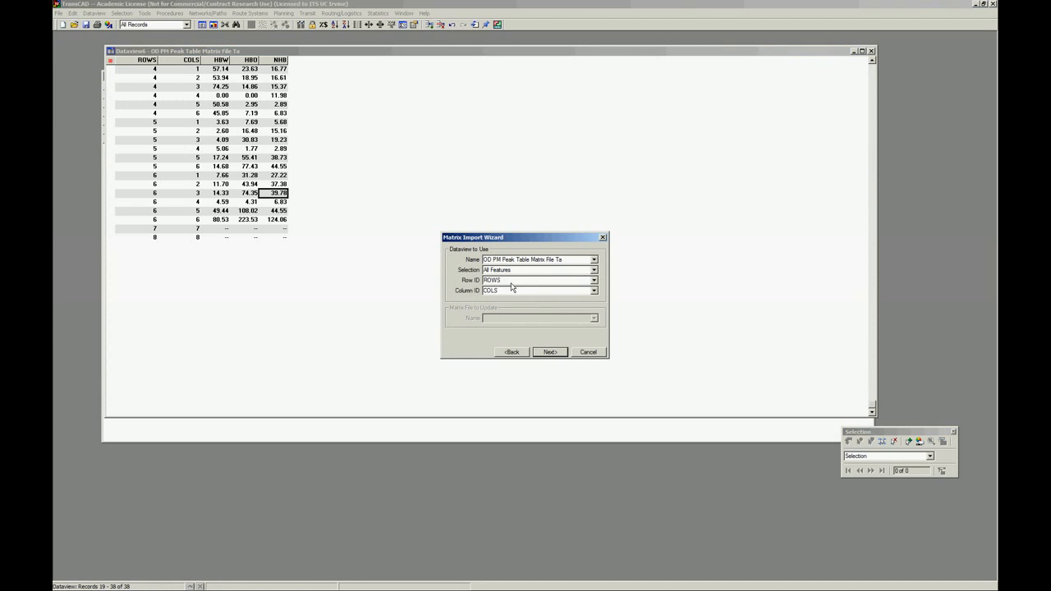
pyautogui.click(549, 351)
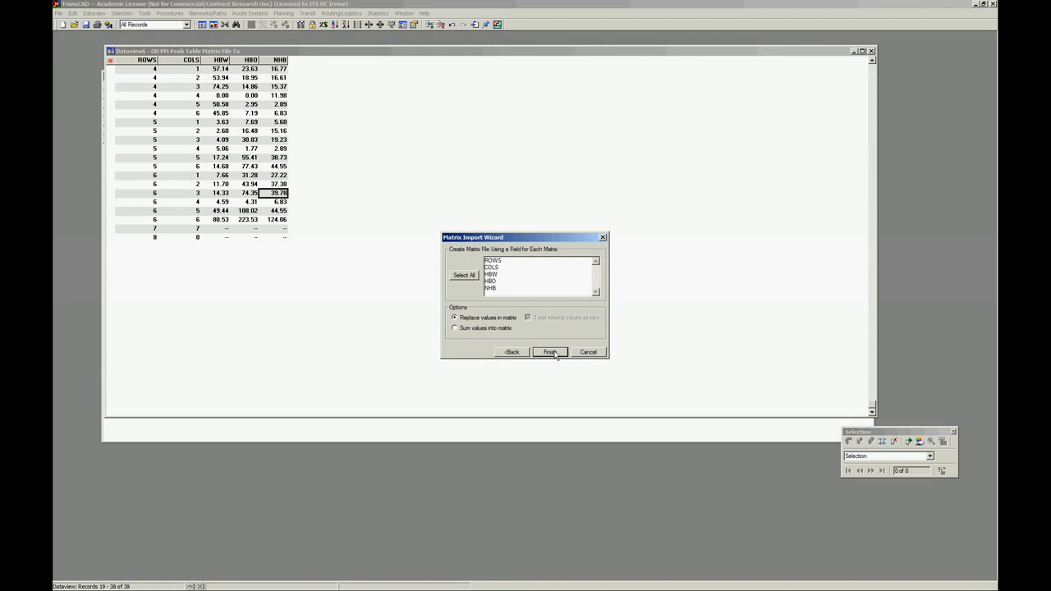
pyautogui.click(509, 281)
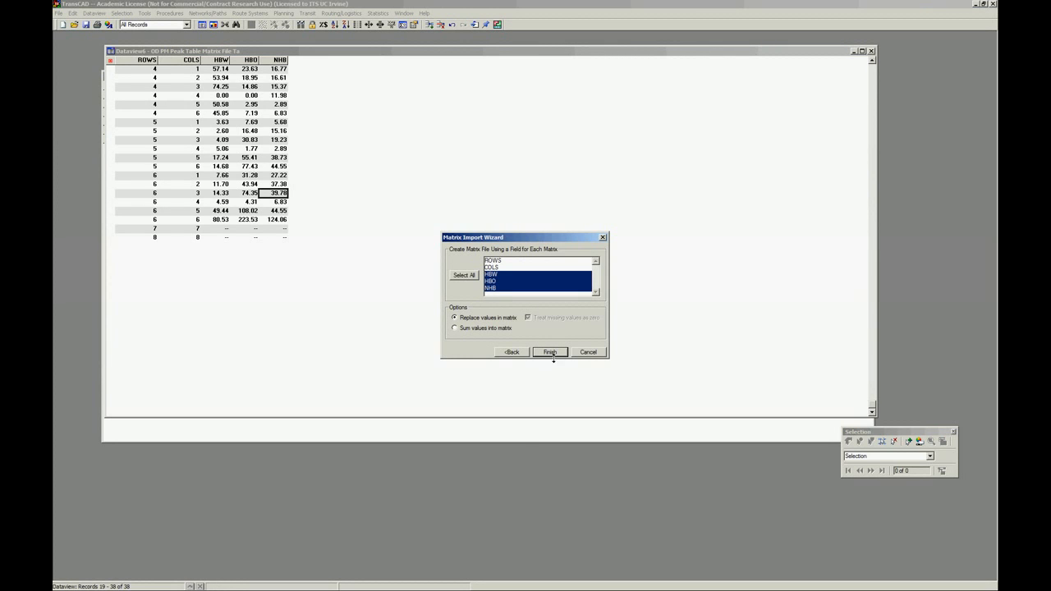
pyautogui.click(549, 351)
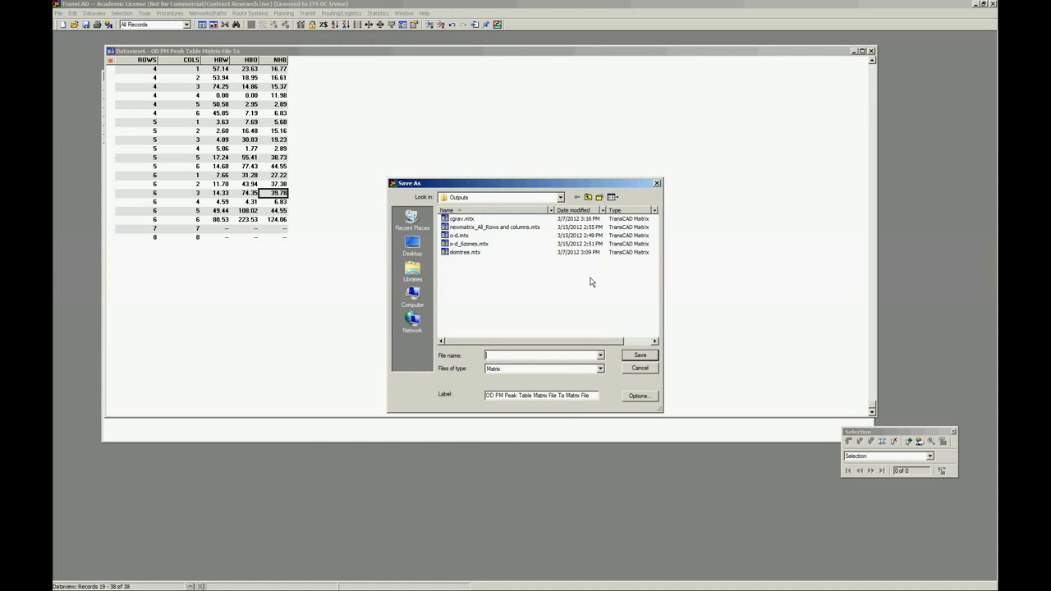
# - Save the matrix as newmatrix_All_Rows and columns.mtx, replacing the existing file
pyautogui.click(493, 227)
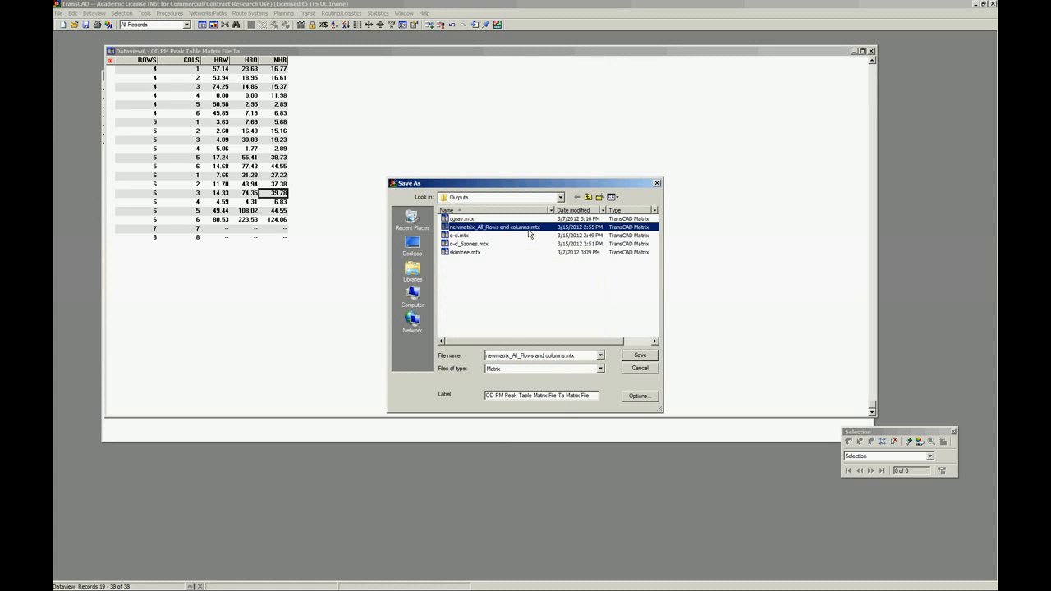
pyautogui.click(640, 355)
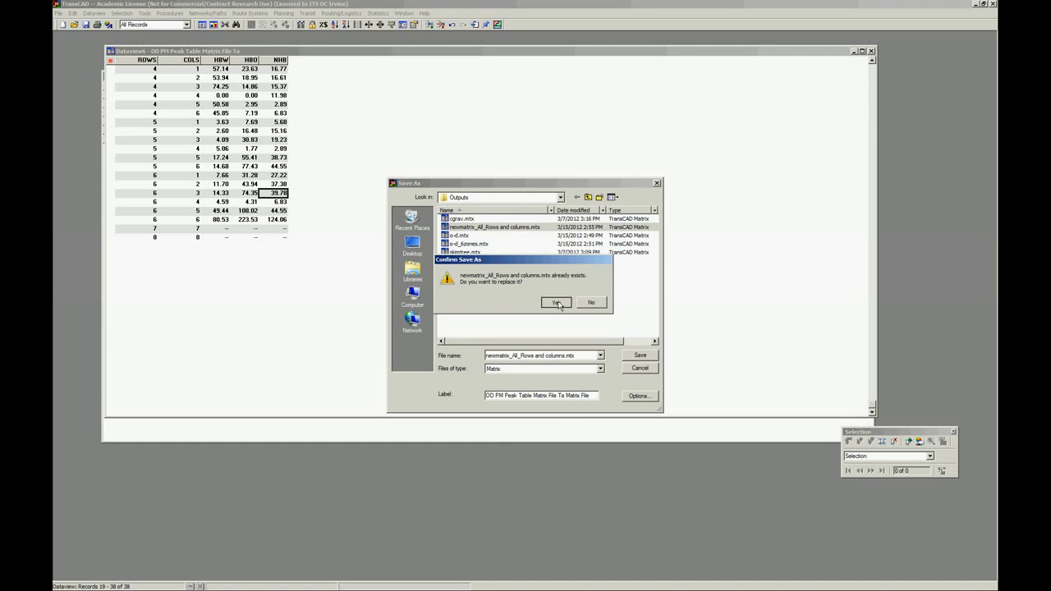
pyautogui.click(557, 302)
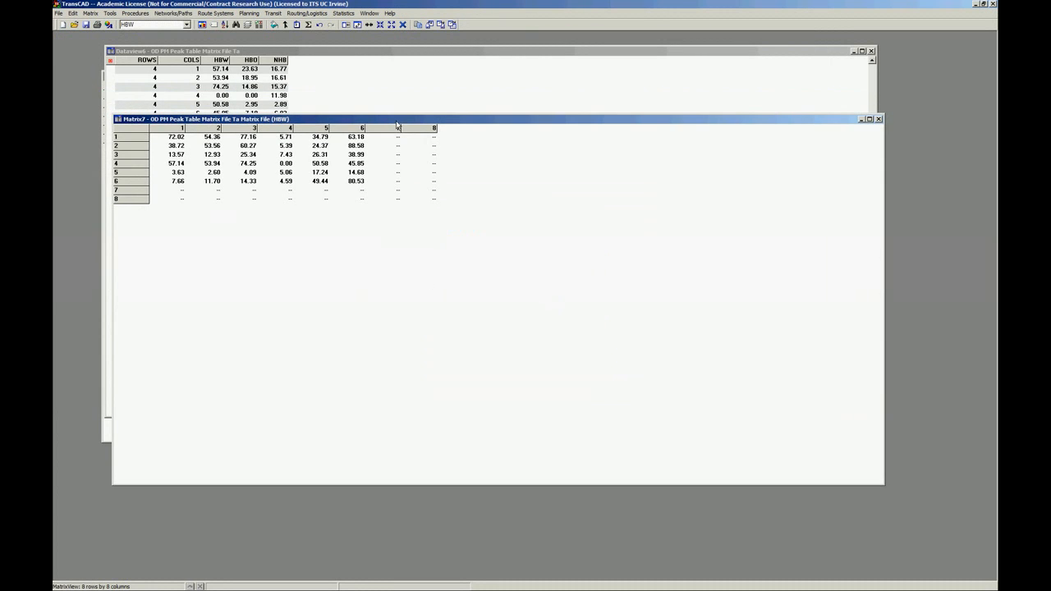
# - Switch the matrix view to the HBO core, then to NHB
pyautogui.click(125, 40)
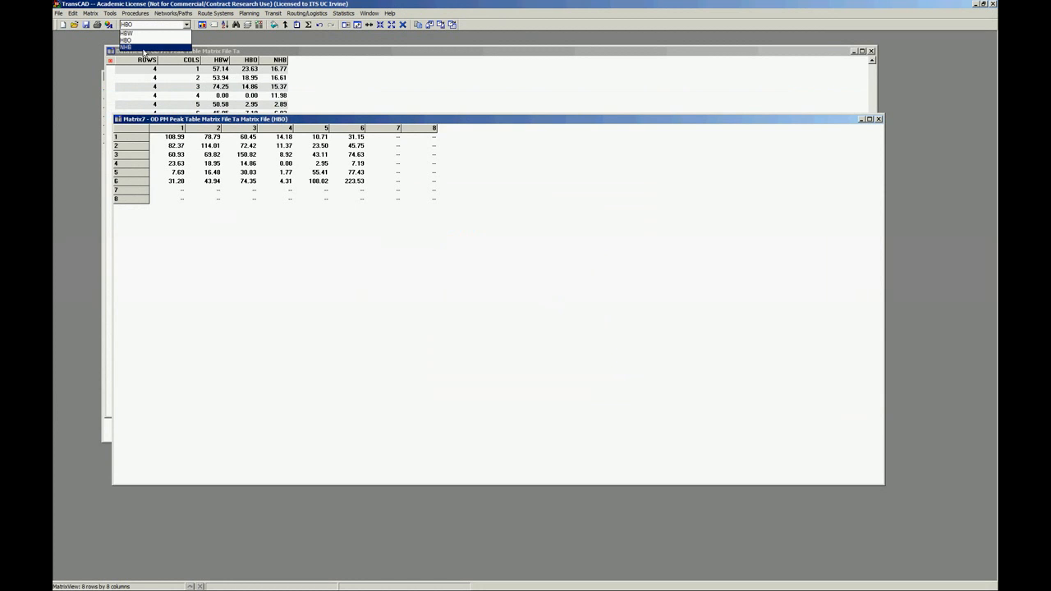
pyautogui.click(127, 32)
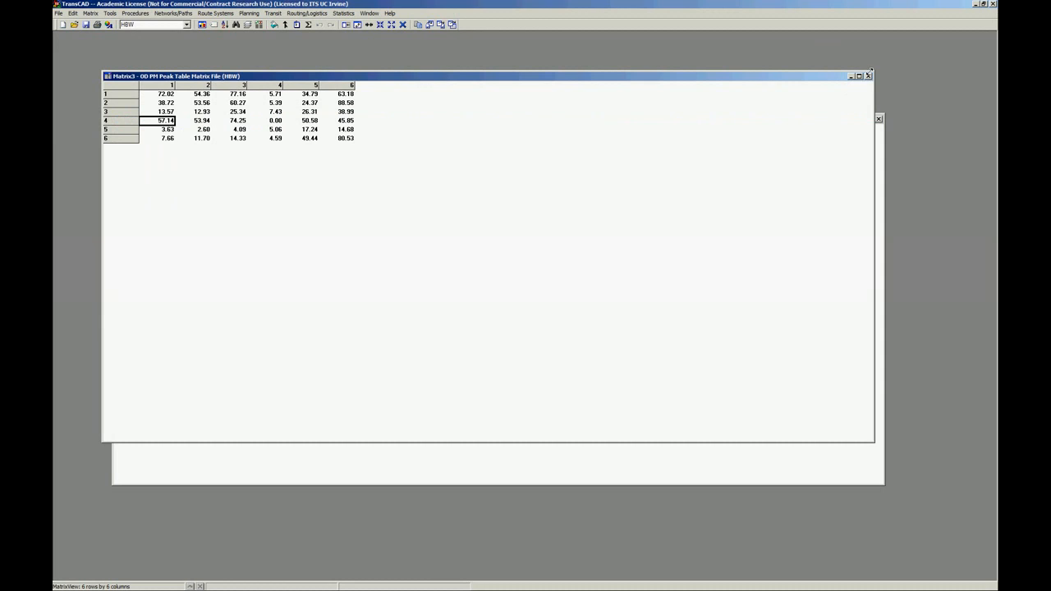
pyautogui.moveTo(867, 76)
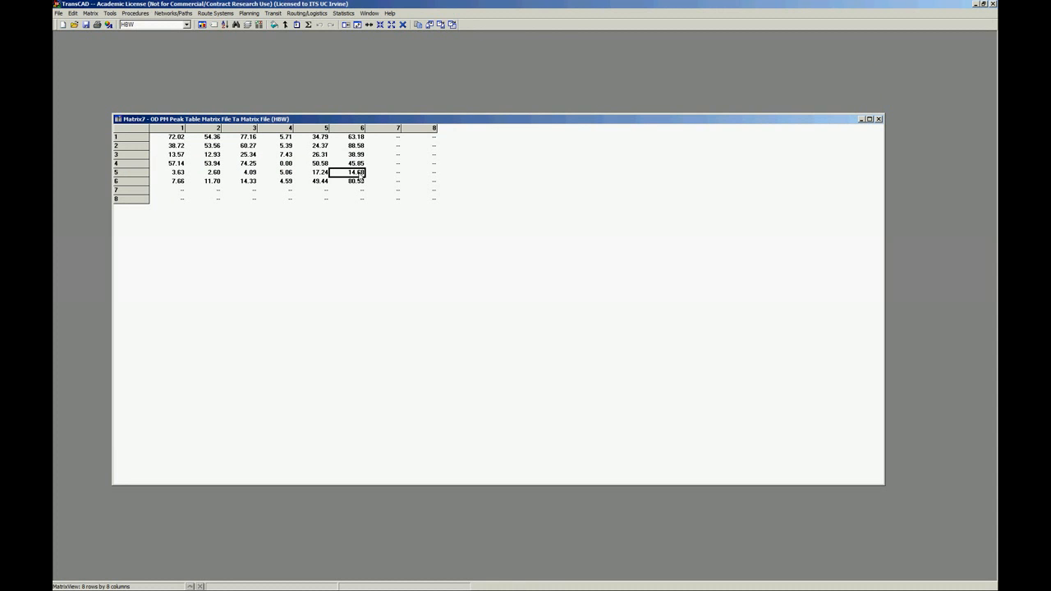
pyautogui.moveTo(371, 170)
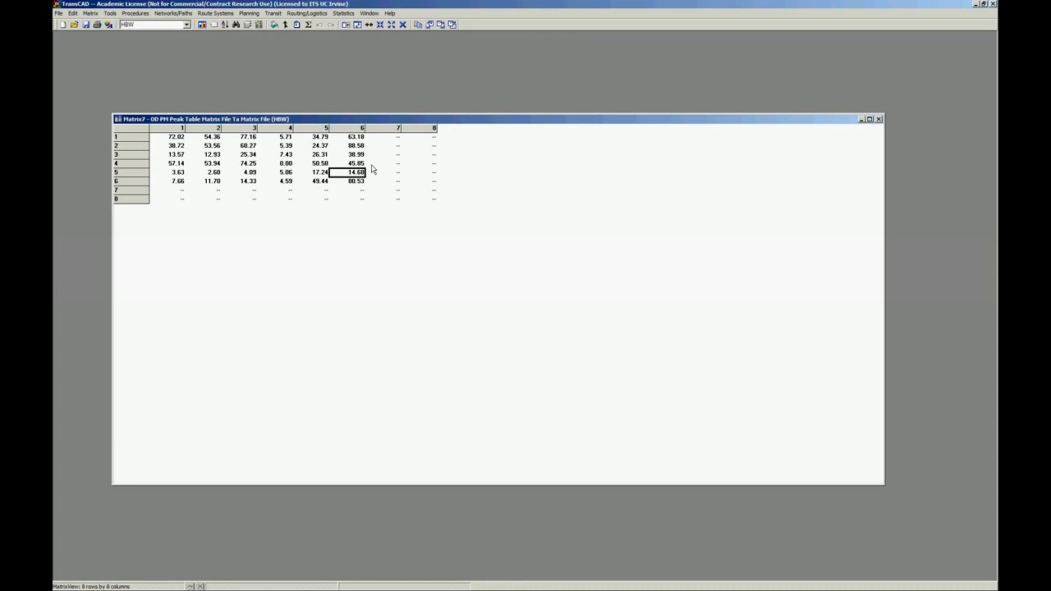